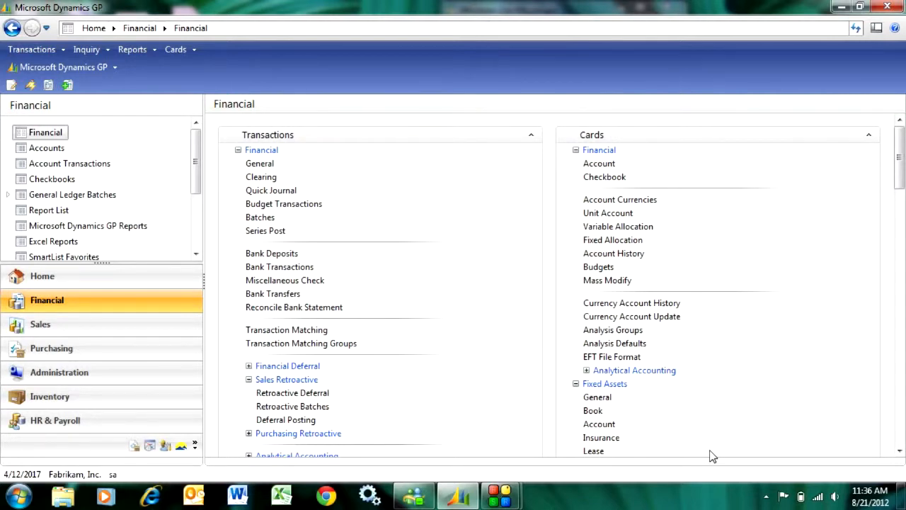
mouse_move(279, 266)
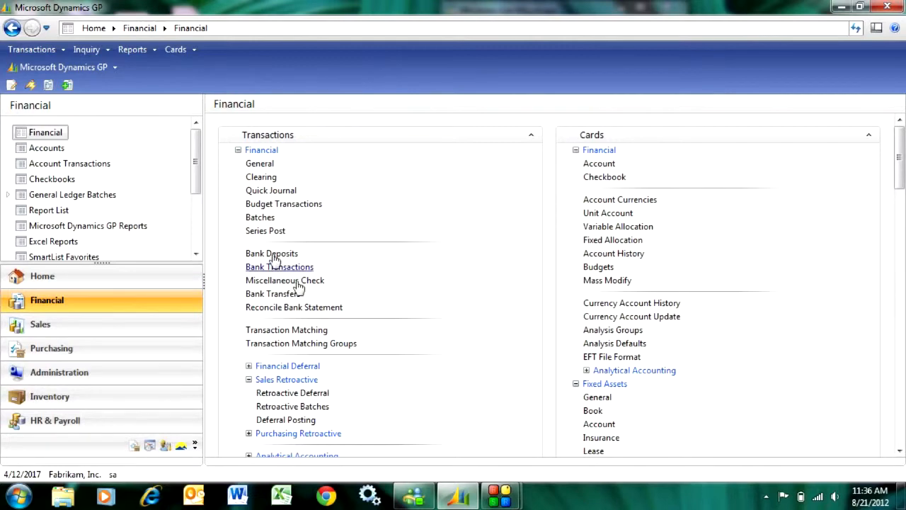
Open Series Posting for financial batches, with the STEVE batch marked.
click(265, 230)
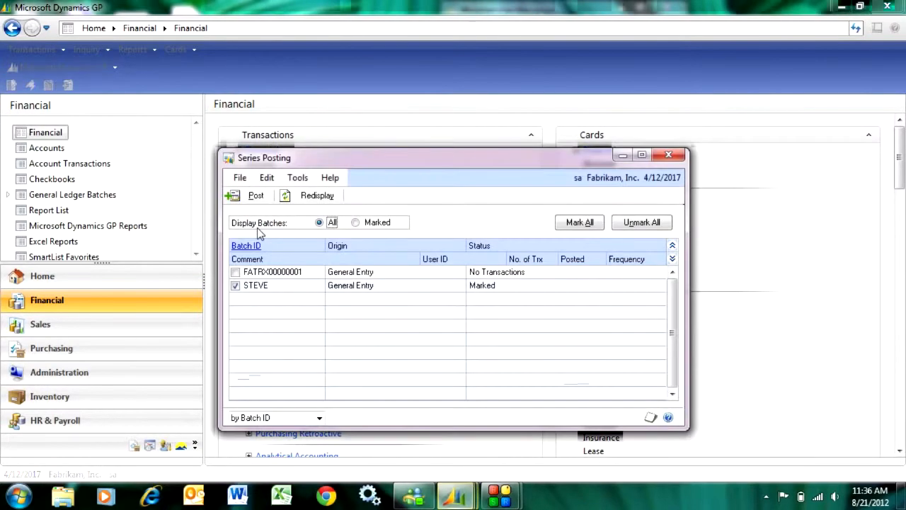
mouse_move(378, 351)
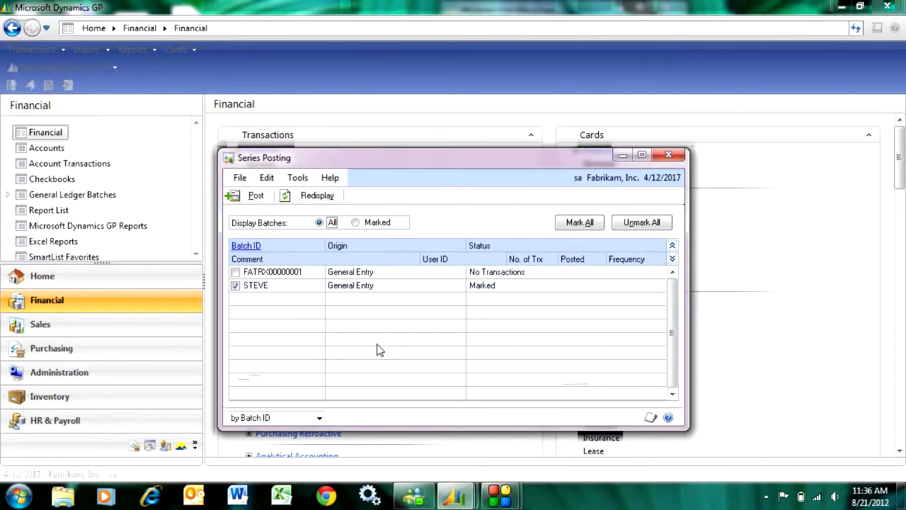
mouse_move(421, 295)
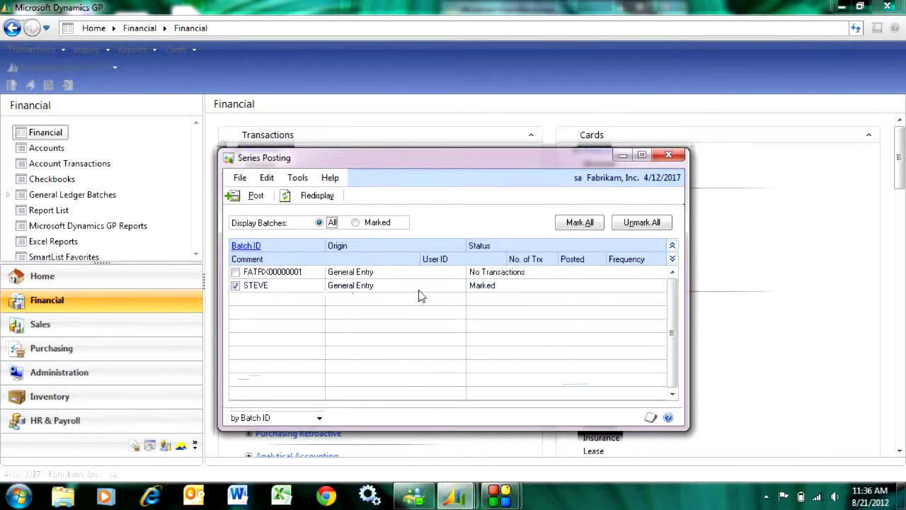
mouse_move(325, 249)
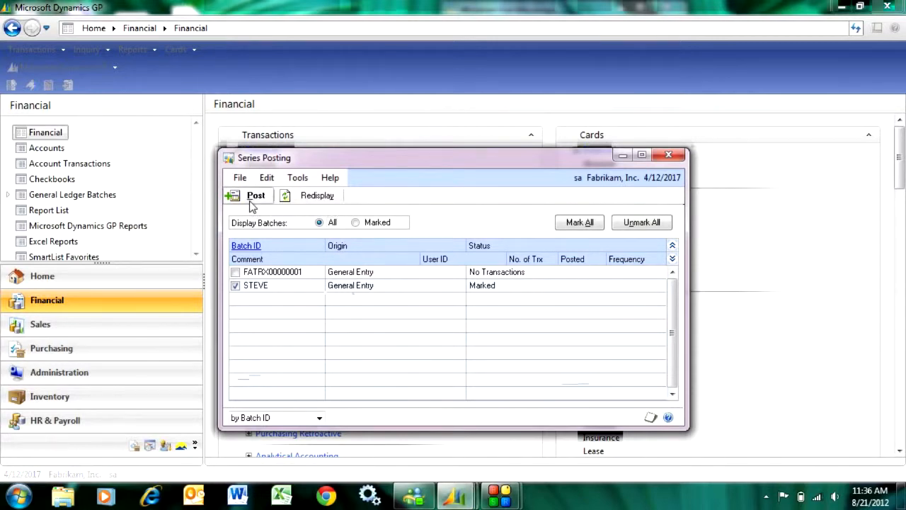
Post the STEVE batch, then open Master Posting from the Administration area.
click(256, 196)
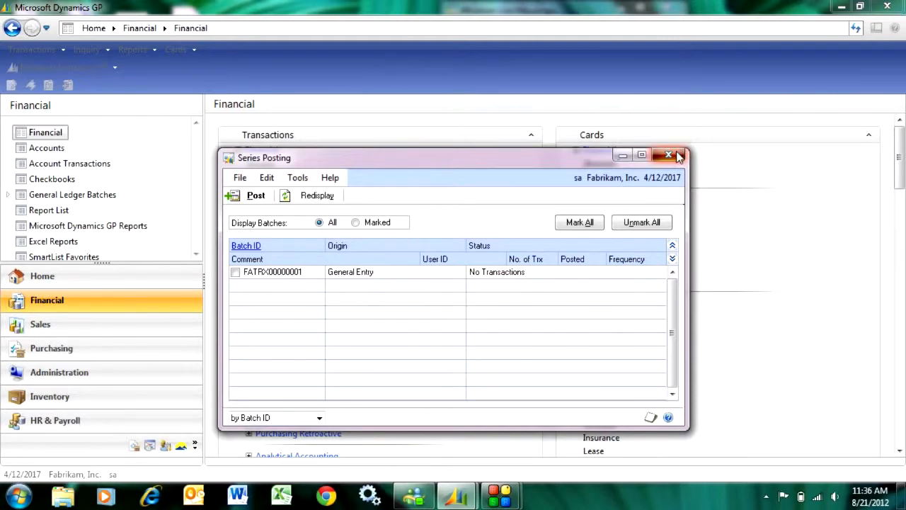
click(668, 155)
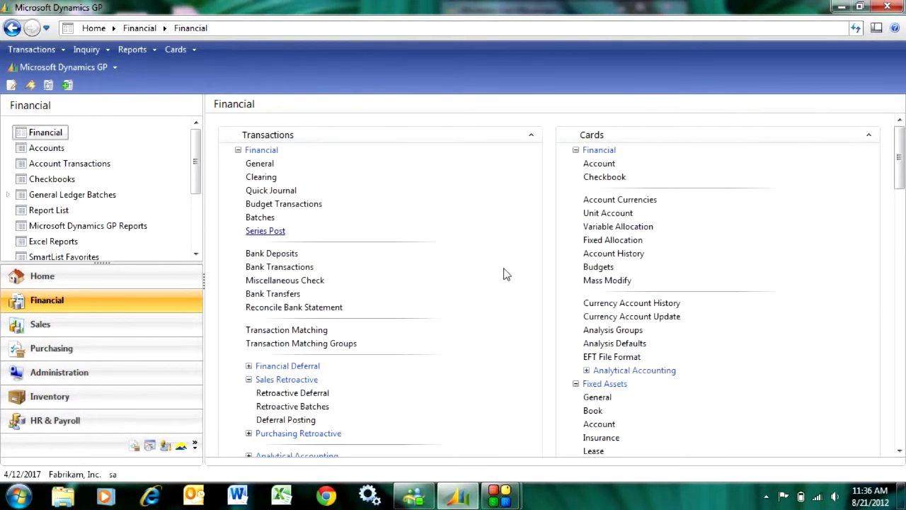
mouse_move(92, 380)
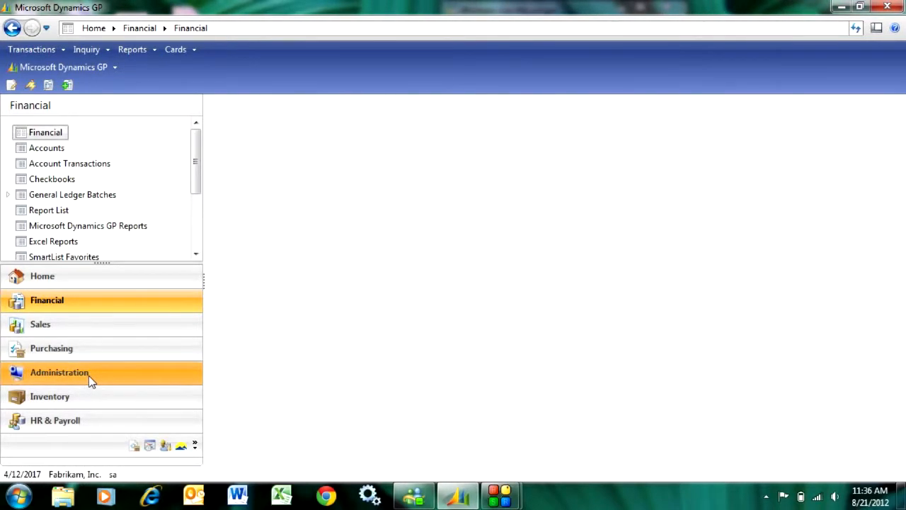
click(59, 371)
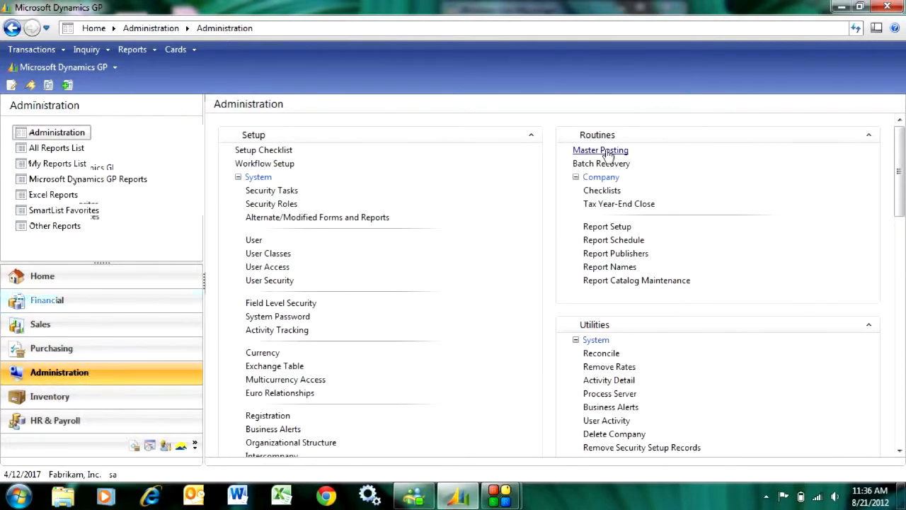
click(600, 150)
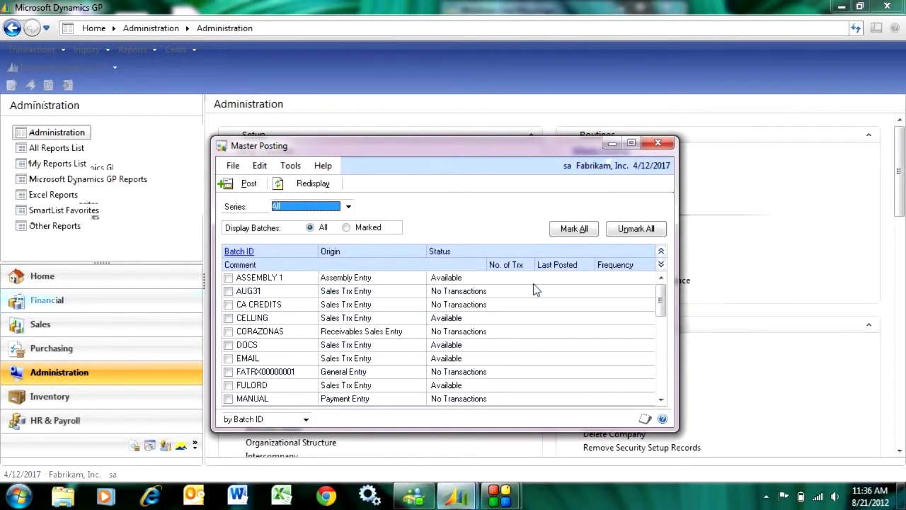